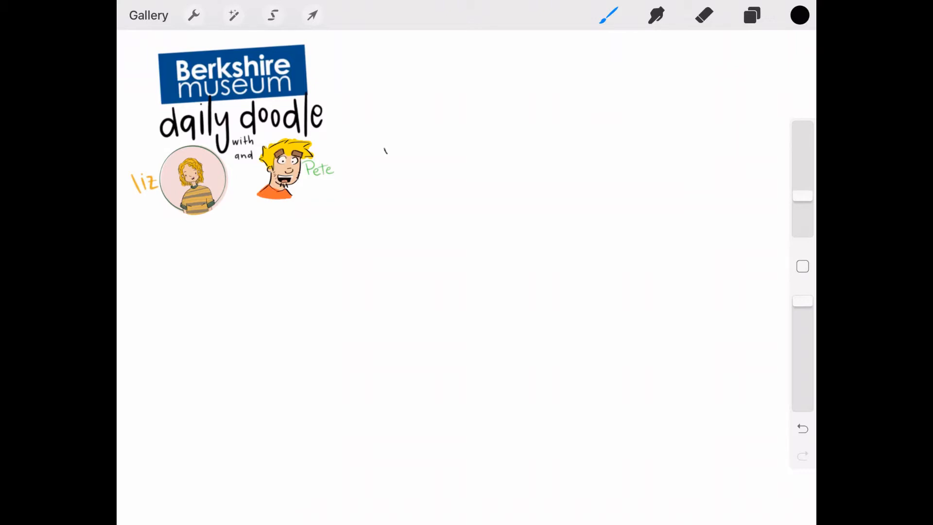
Hand-letter 'Wonder' in thin black strokes across the top of the canvas
drag(369, 149, 493, 59)
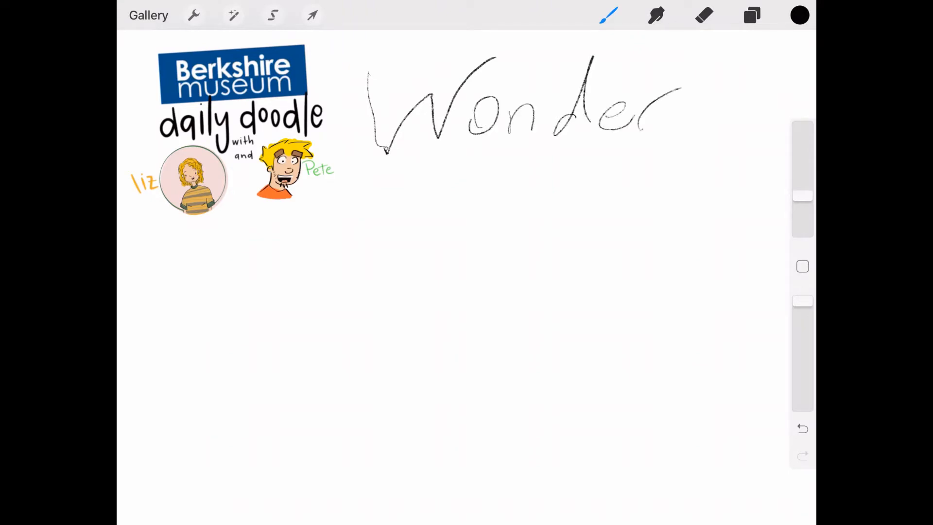
click(612, 14)
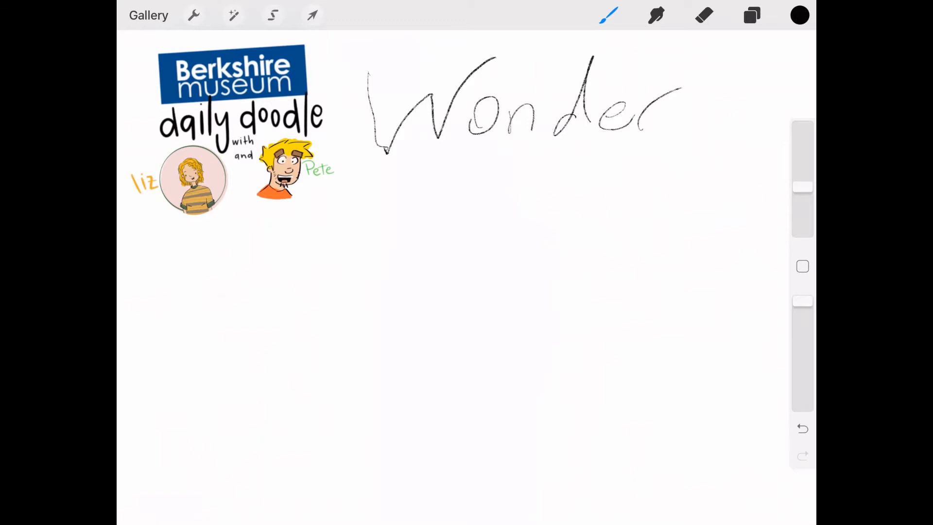
Draw the man's two wide eyes with pupils and his open mouth at lower left
drag(187, 312, 181, 336)
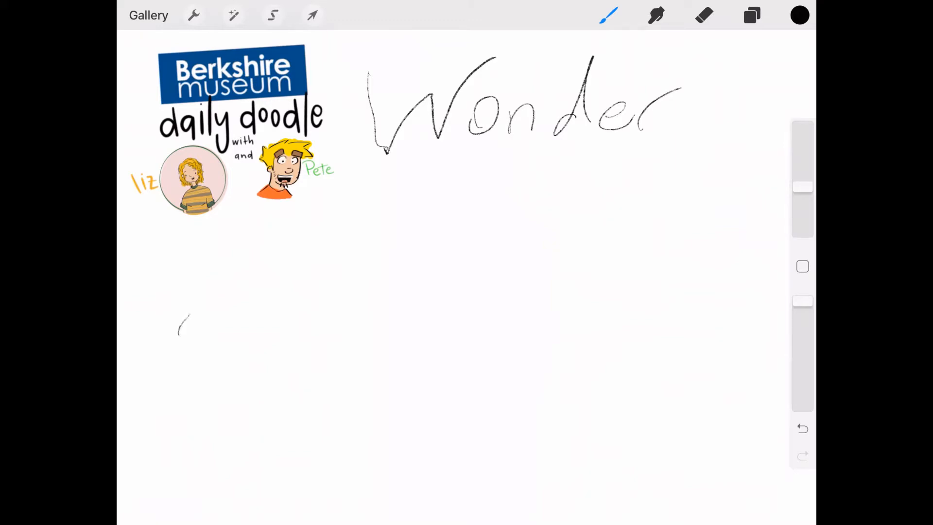
drag(190, 312, 208, 350)
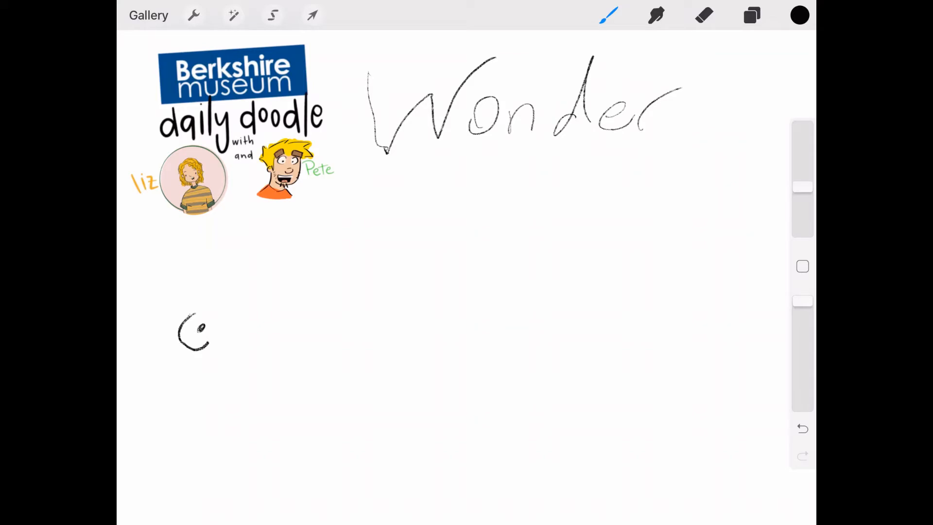
drag(205, 330, 235, 337)
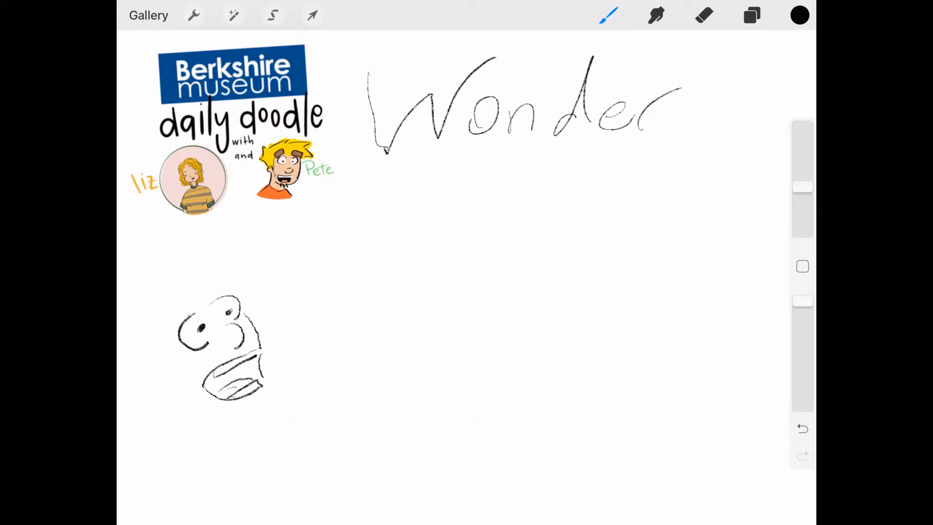
Add the head outline, spiky hair, nose, jaw and shoulders around the face
drag(143, 309, 232, 244)
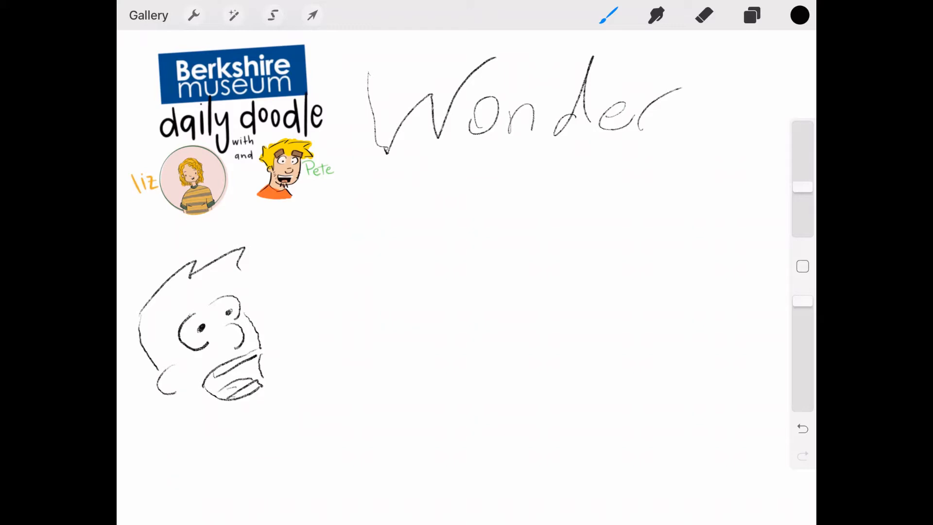
drag(249, 375, 274, 410)
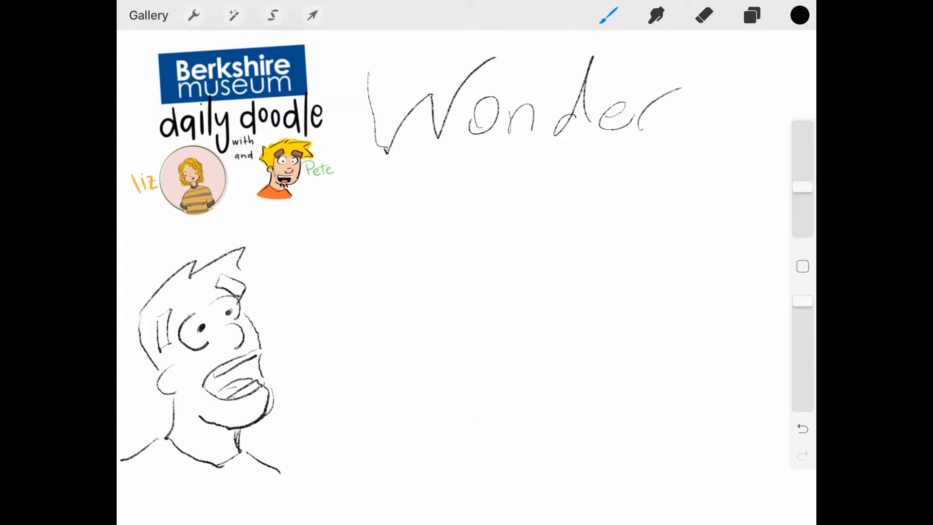
Erase stray face lines, then draw a triangular pizza slice with crust and pepperoni beside him
click(701, 14)
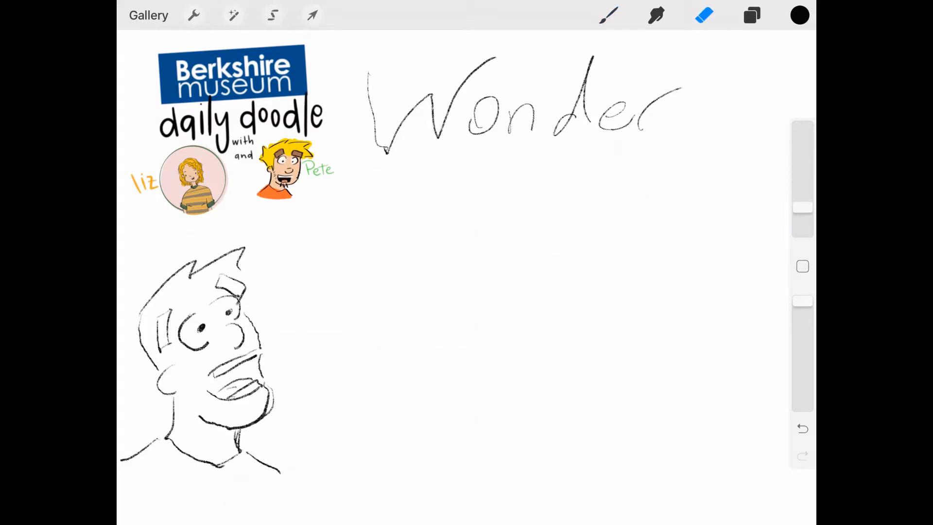
click(607, 16)
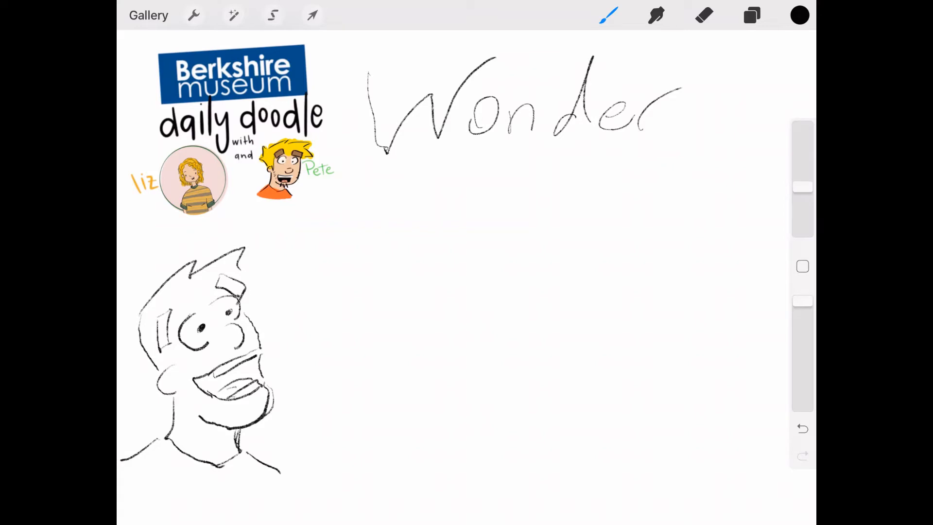
drag(315, 274, 357, 283)
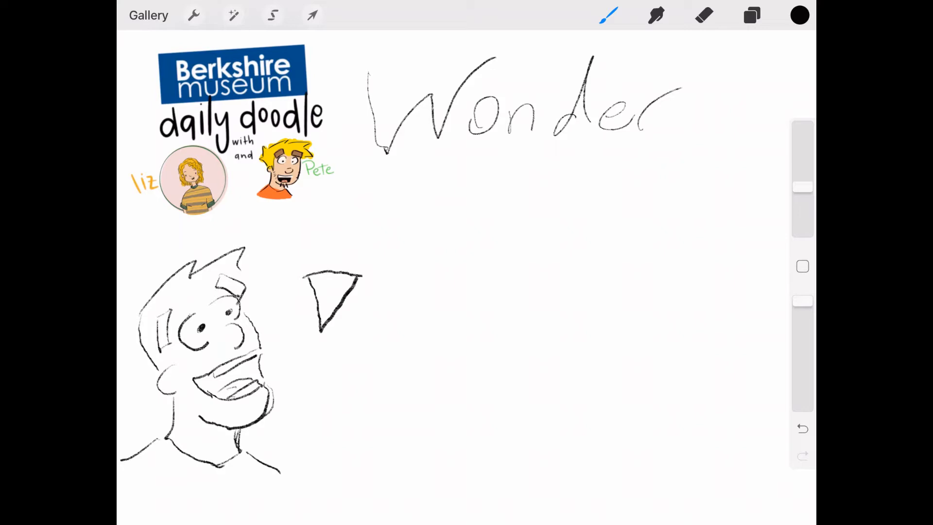
drag(322, 292, 328, 285)
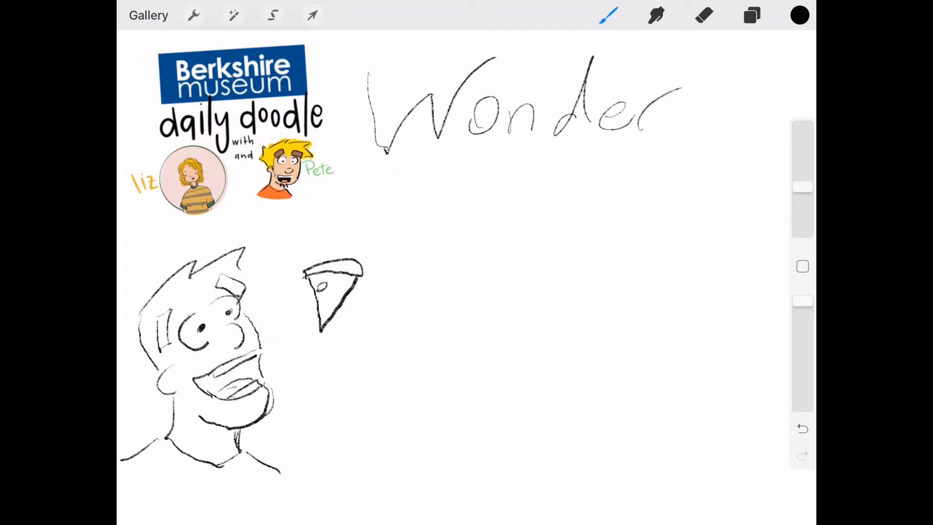
drag(333, 297, 342, 292)
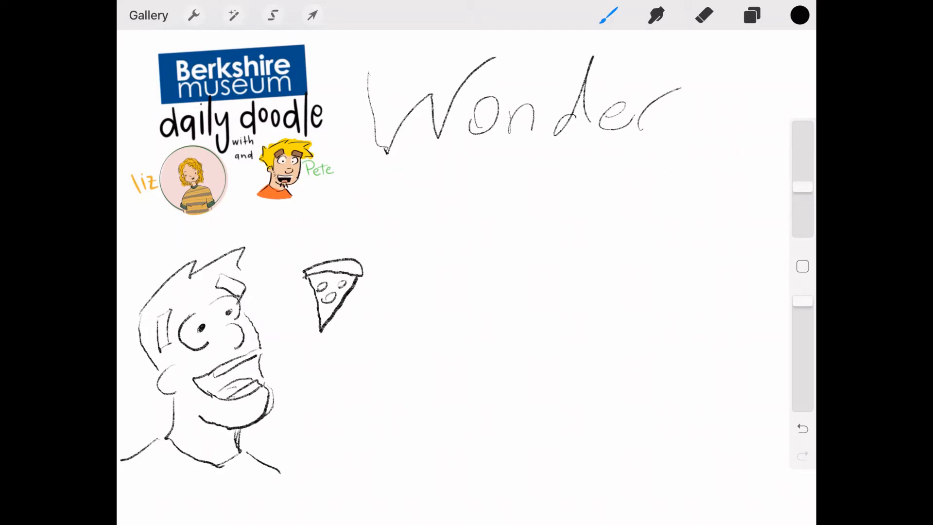
Give the pizza slice wings, a face and radiating sparkle lines
drag(356, 271, 381, 280)
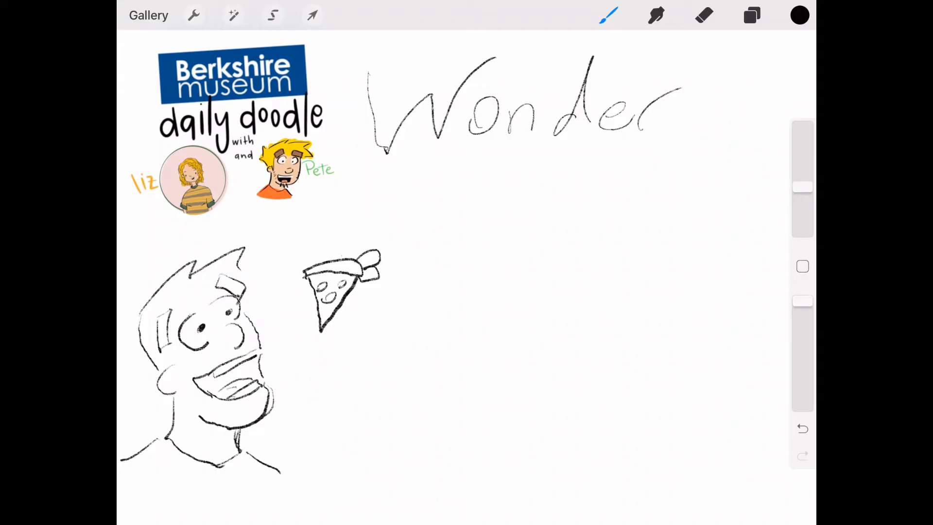
drag(322, 255, 357, 238)
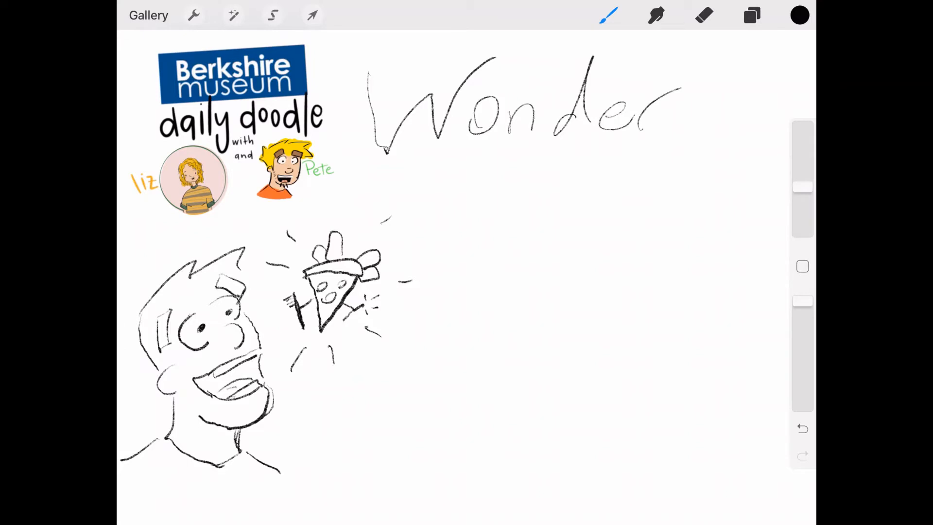
Choose a bright purple from the colour wheel for the skin wash
click(751, 15)
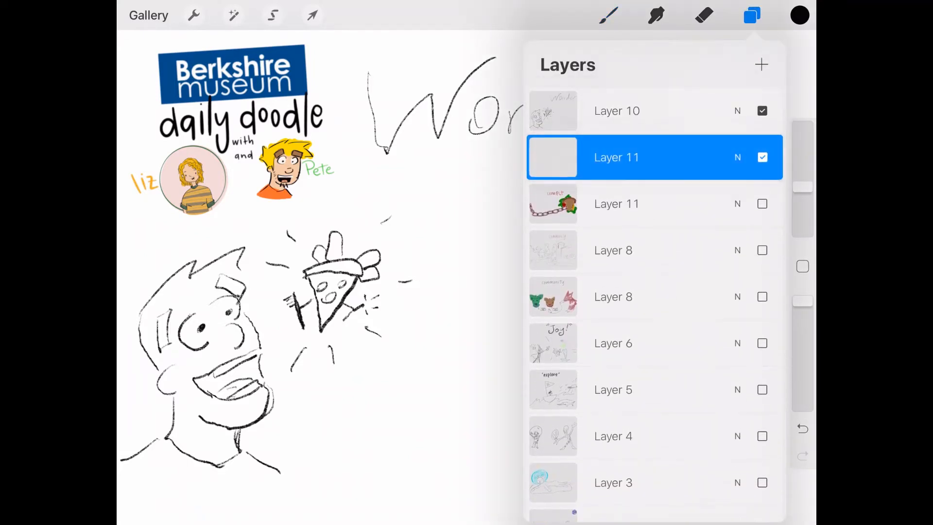
click(798, 15)
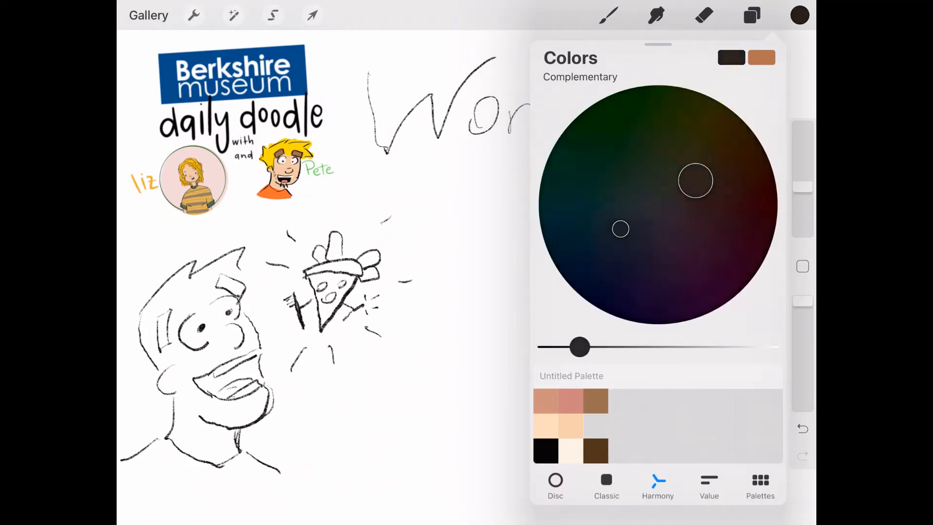
drag(580, 346, 664, 347)
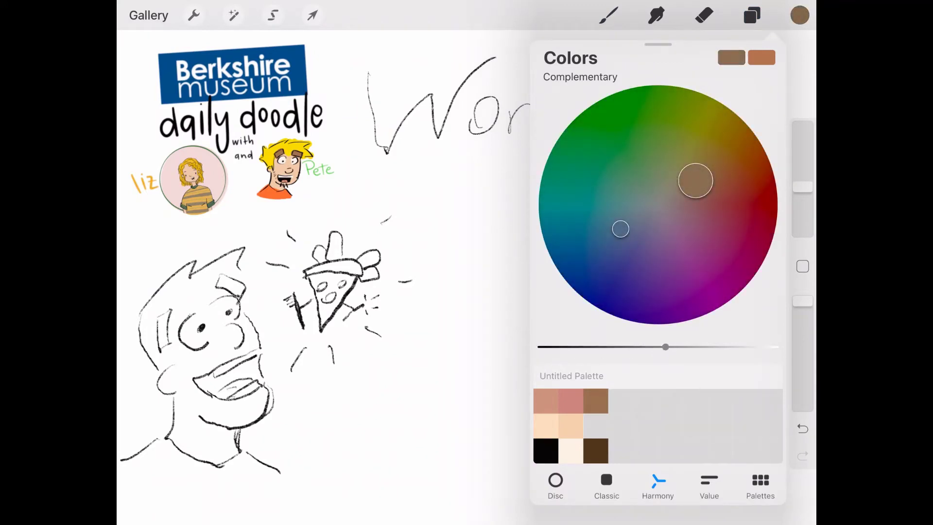
drag(620, 229, 642, 235)
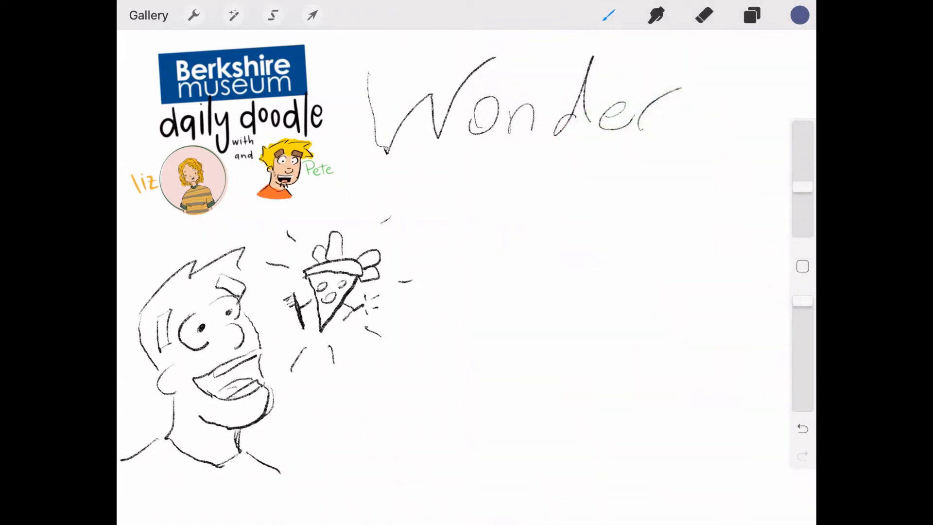
click(607, 15)
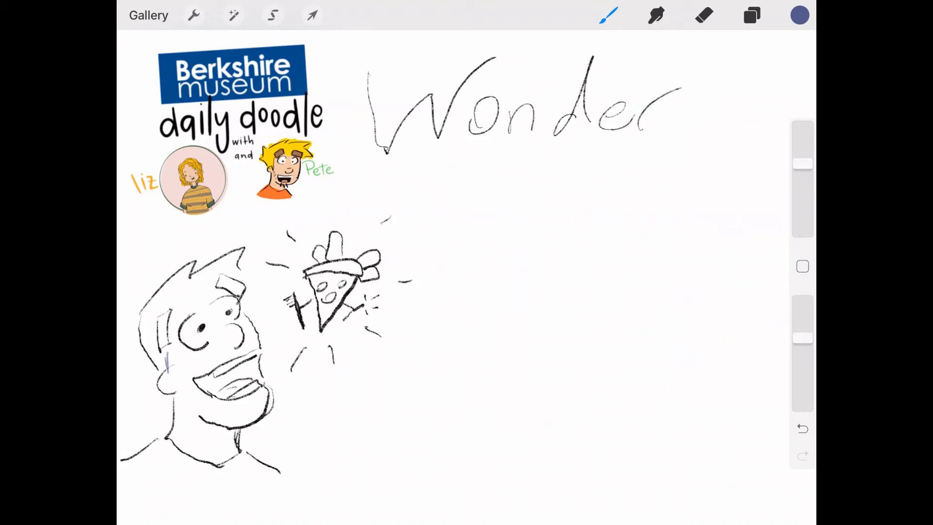
Paint a purple watercolour wash over the man's face and neck
drag(166, 333, 239, 357)
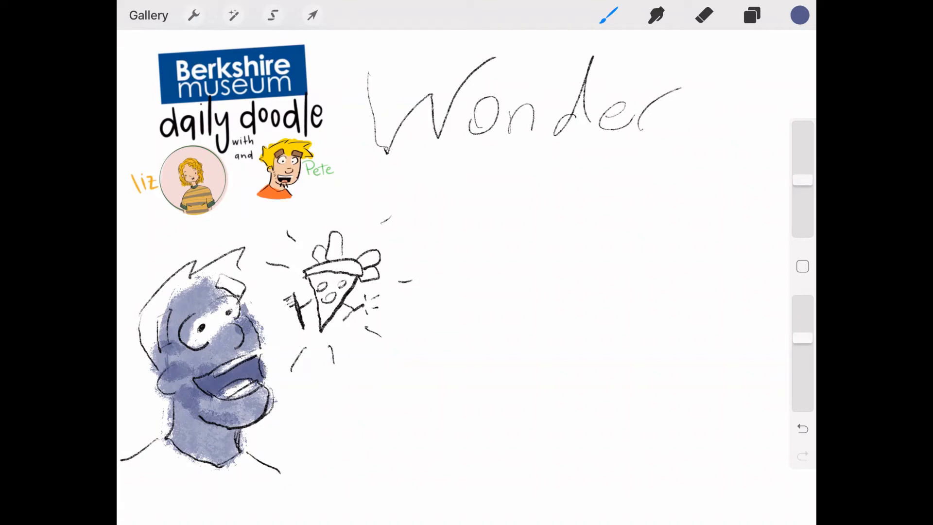
click(703, 16)
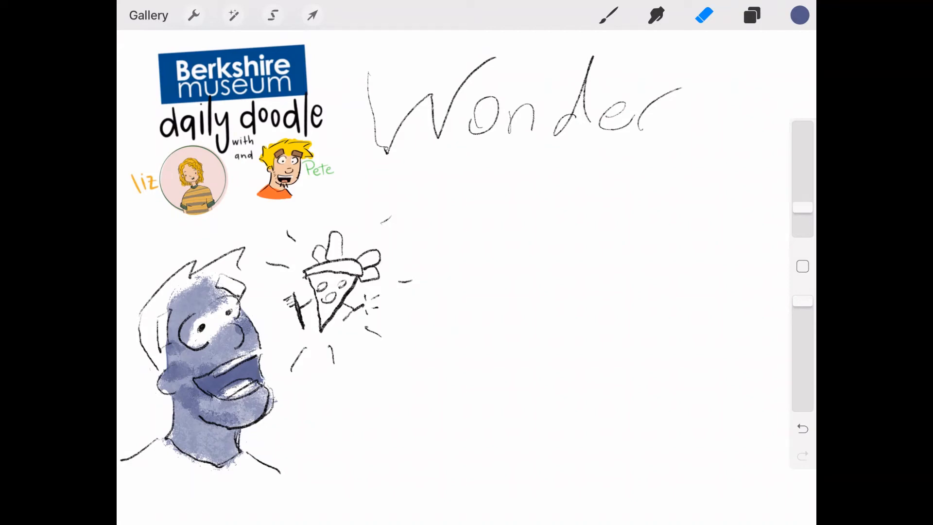
Paint the hair olive and the eyebrows and inside of the mouth reddish brown
click(799, 15)
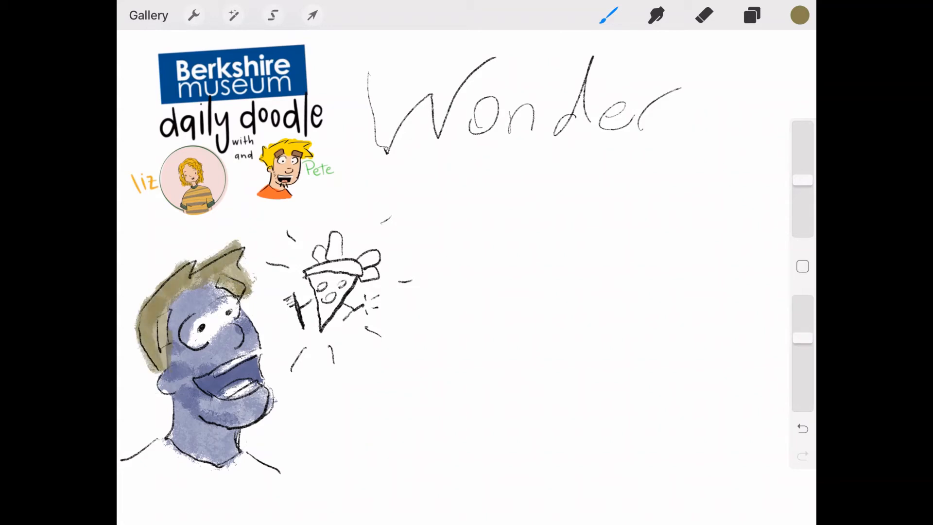
click(799, 14)
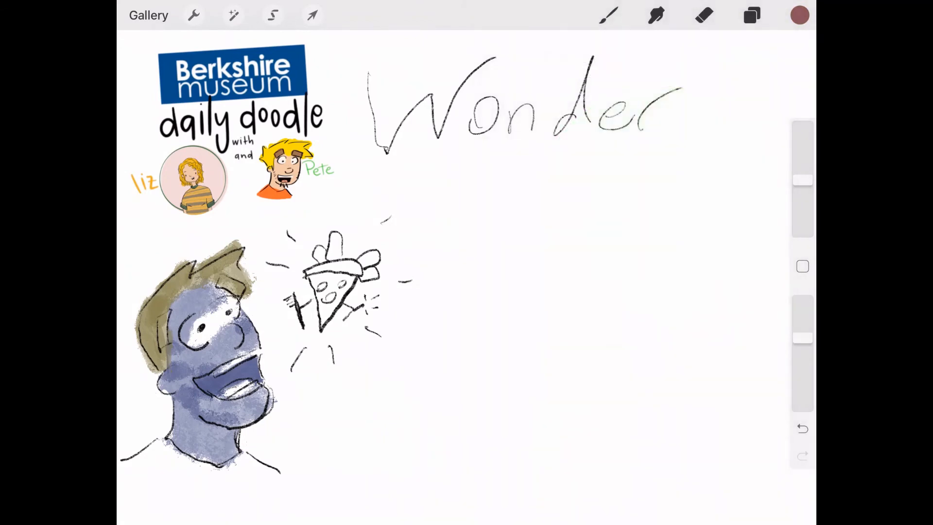
click(608, 15)
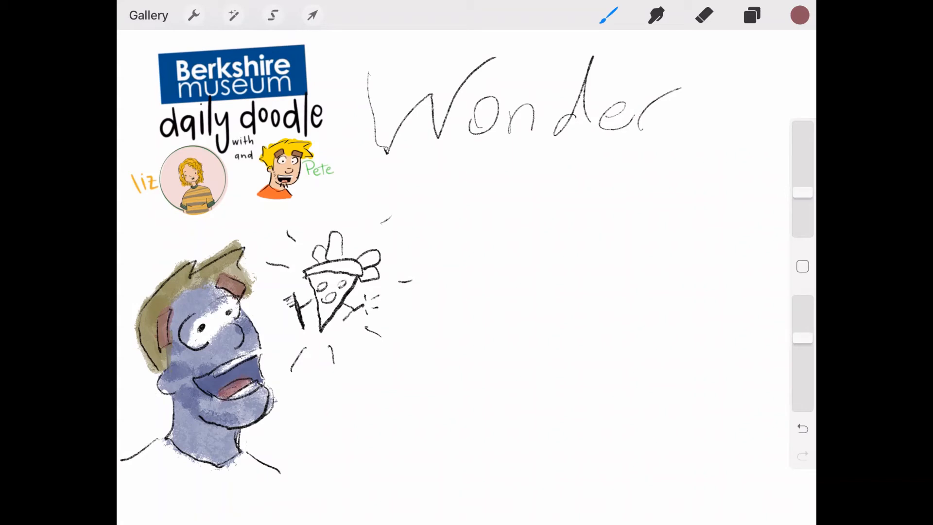
click(799, 15)
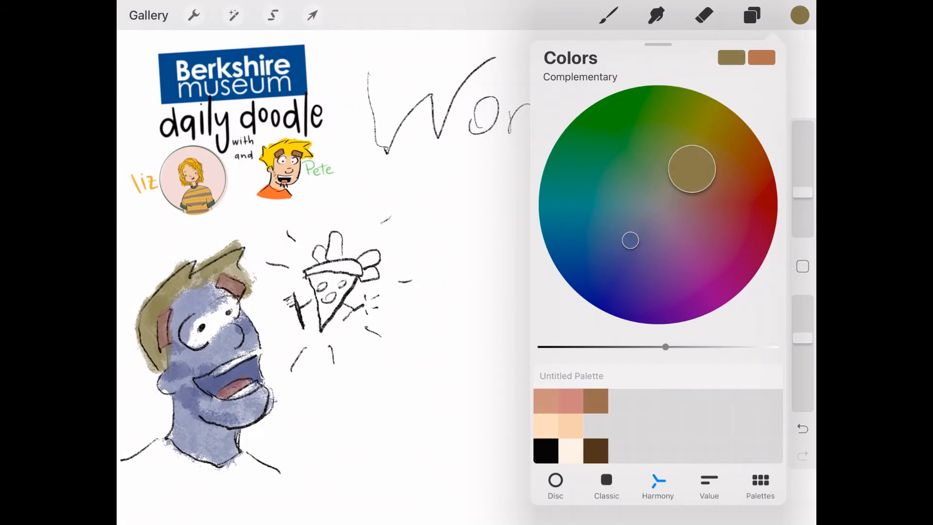
Paint the pizza slice body brown and its crust pale peach
click(608, 16)
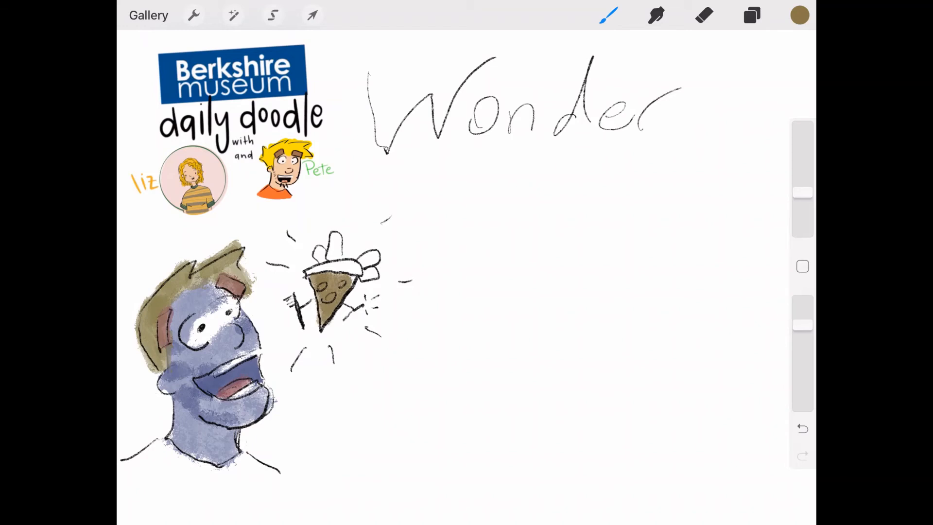
click(798, 15)
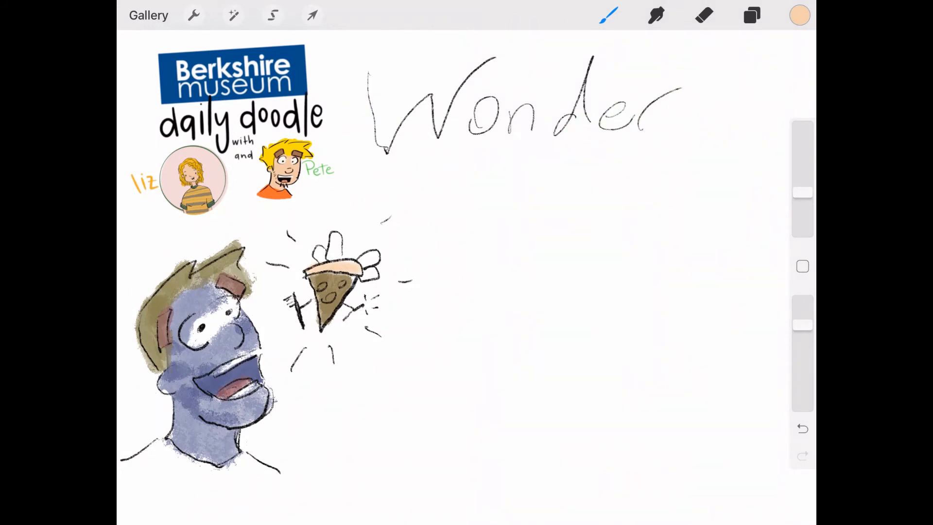
click(799, 16)
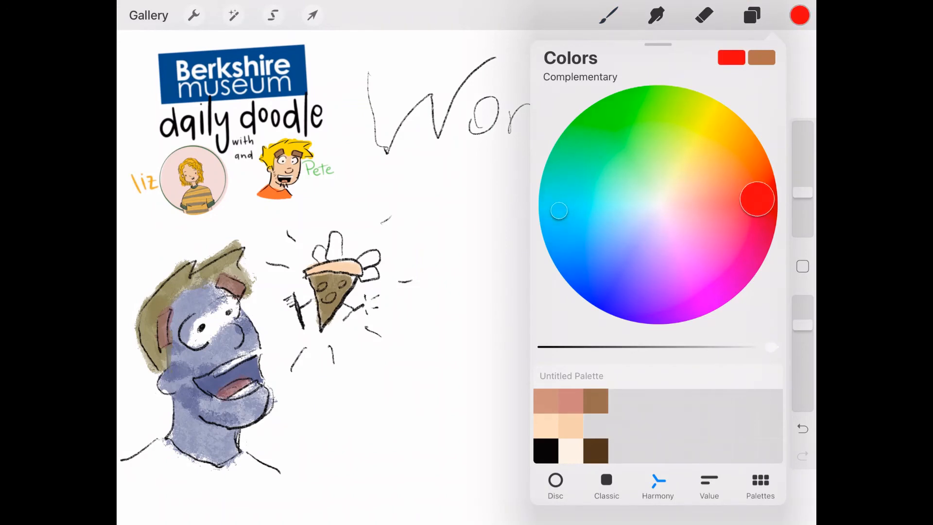
Dot orange-red pepperoni, colour the wings green and start the purple toothbrush
drag(770, 347, 727, 347)
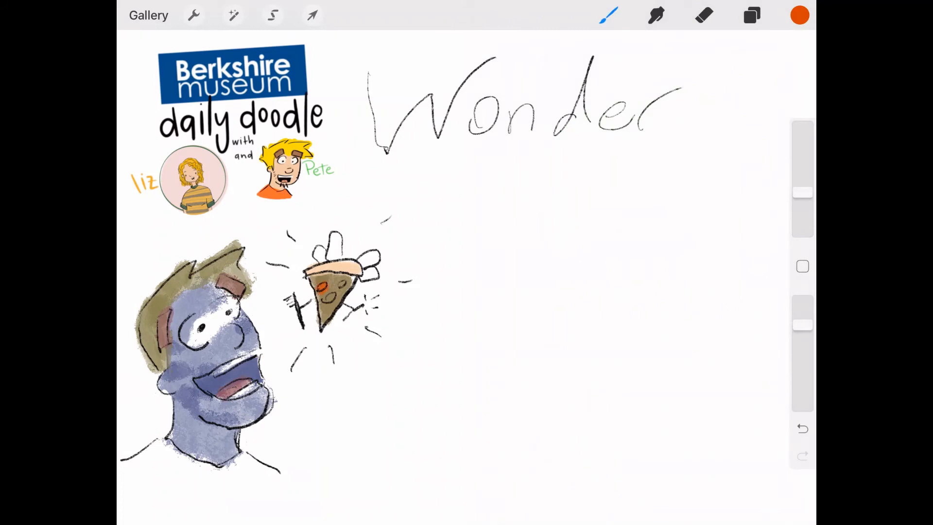
click(338, 293)
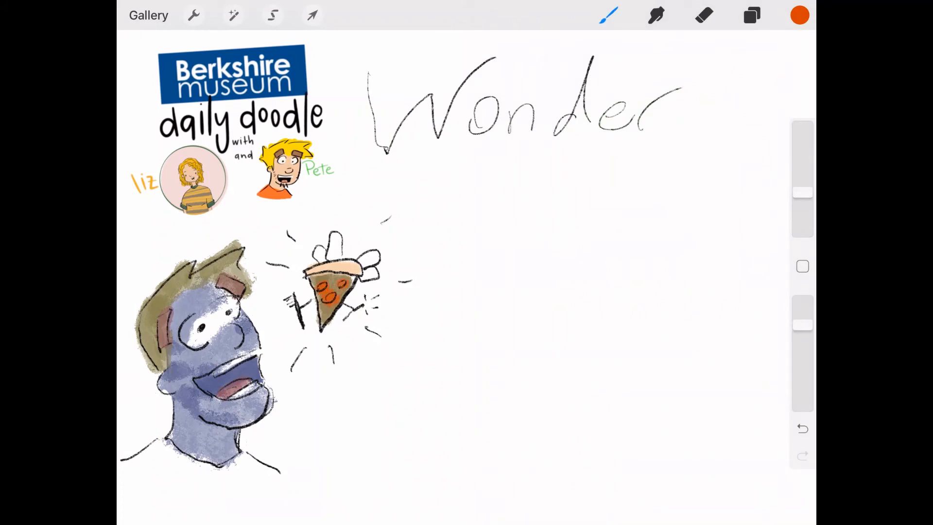
click(801, 13)
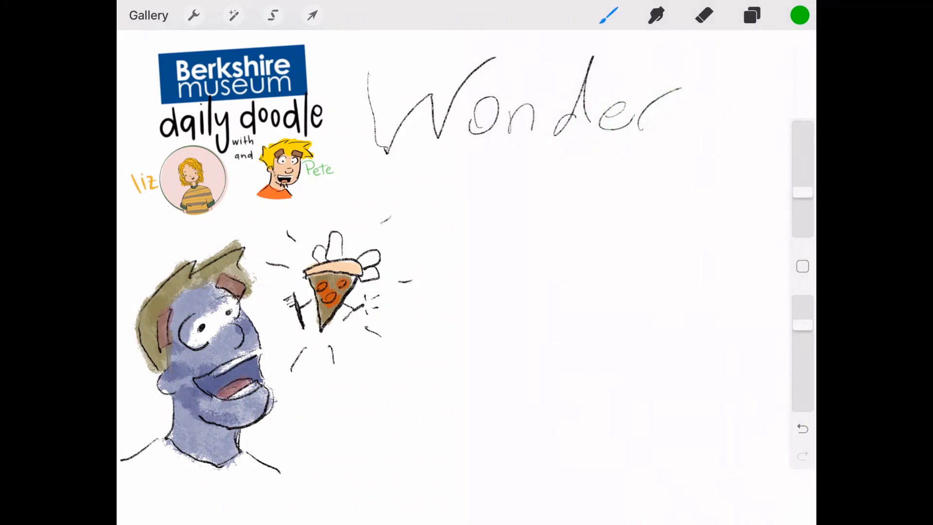
click(801, 15)
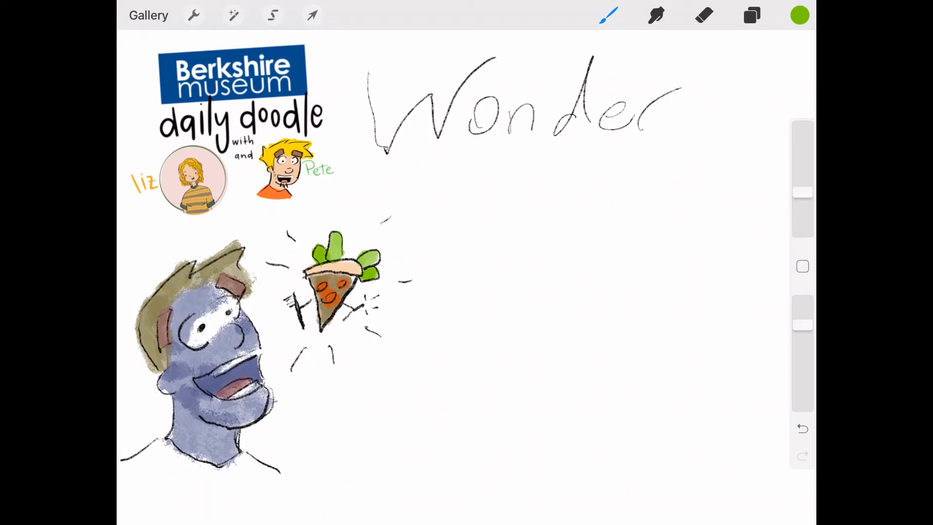
click(799, 14)
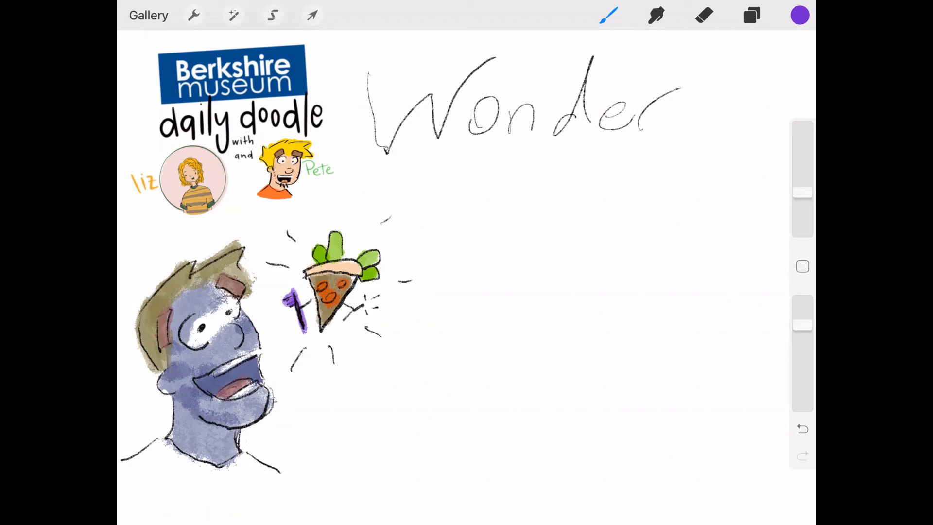
Paint the man's shirt teal and erase the purple wash from his eyes
click(799, 13)
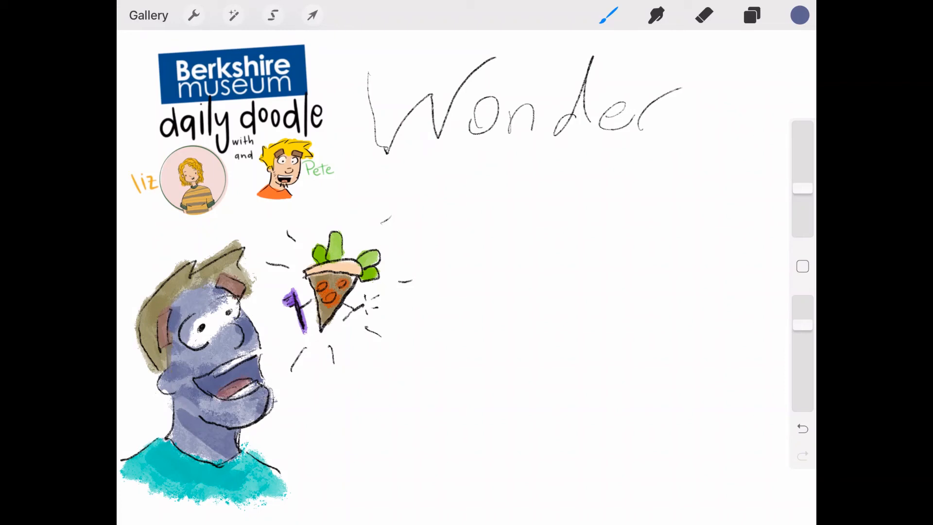
click(702, 15)
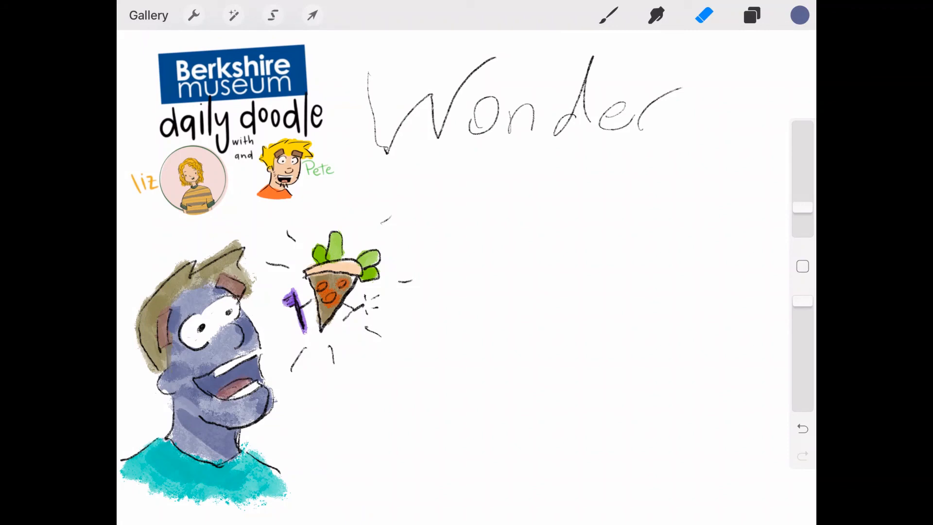
click(752, 15)
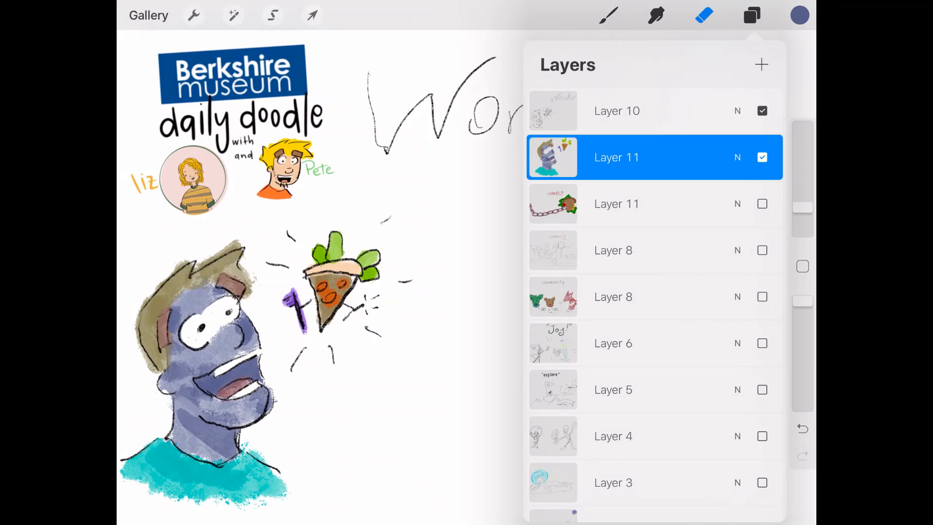
click(798, 14)
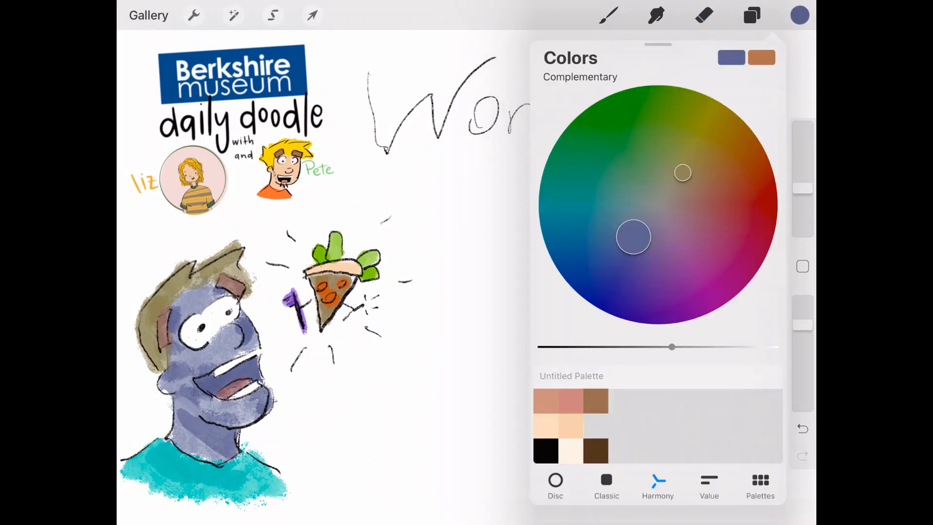